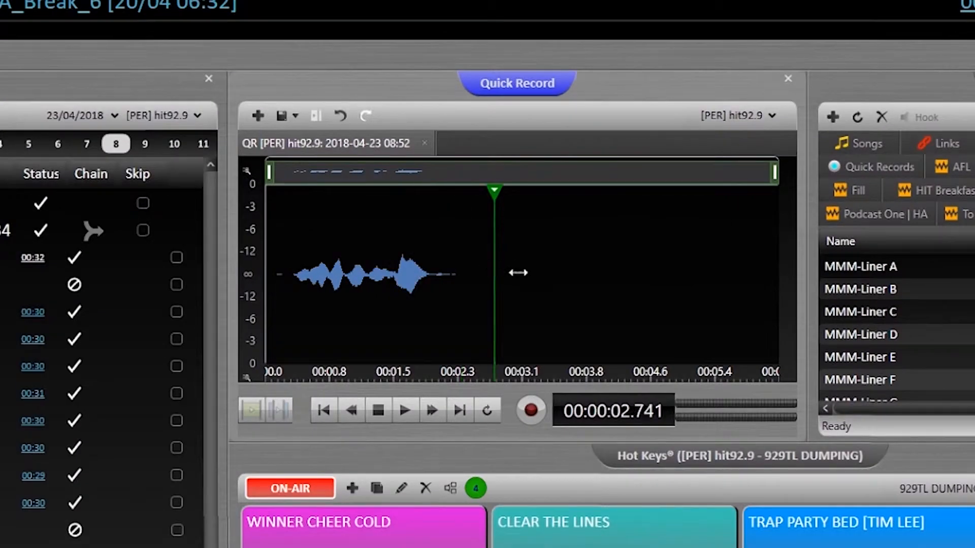
- Zoom the recorded waveform to fit and save the clip to Quick Records
left_click(278, 116)
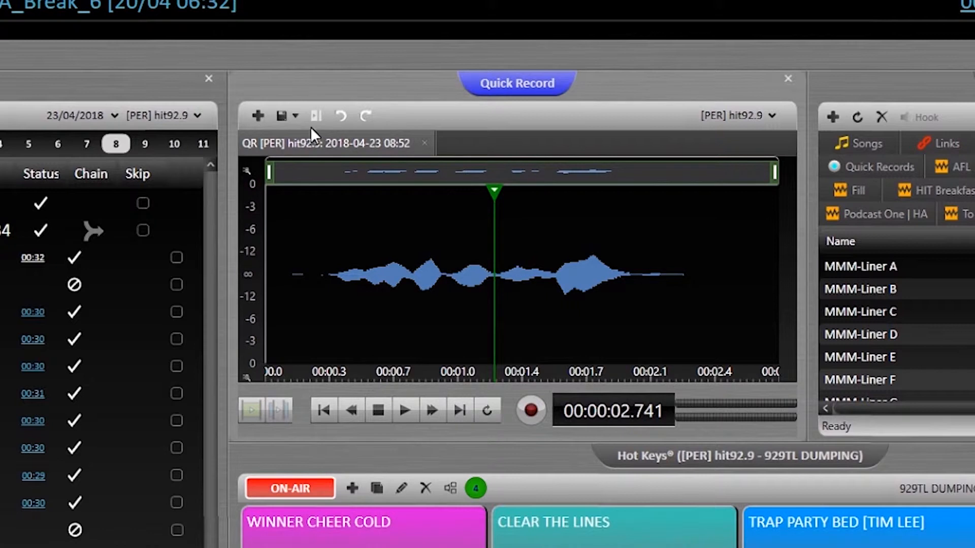
left_click(878, 213)
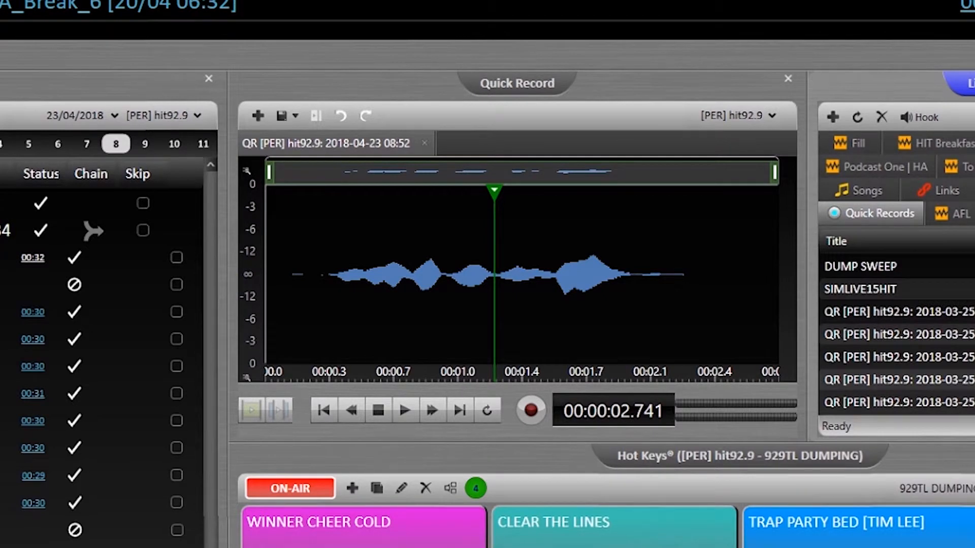
left_click(530, 411)
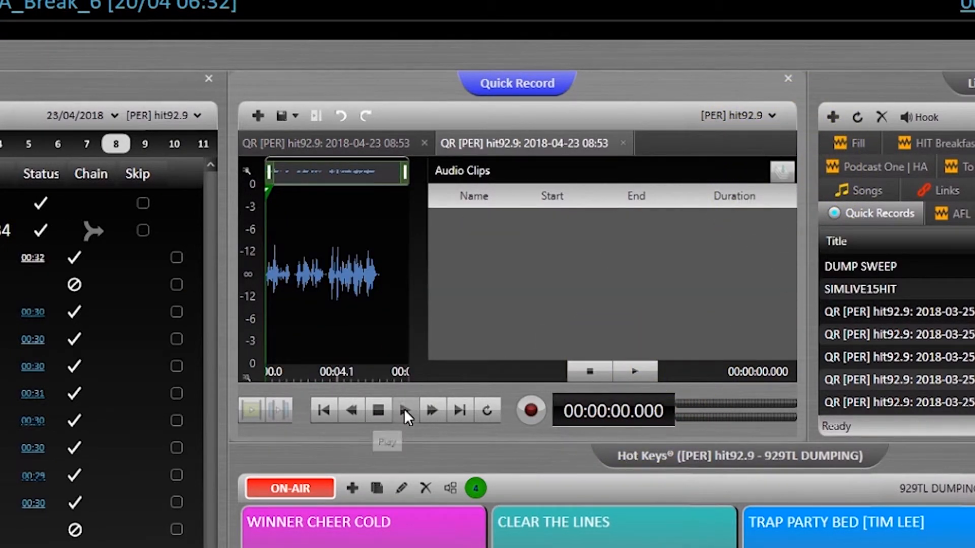
- Play back the second recording from the start
left_click(404, 410)
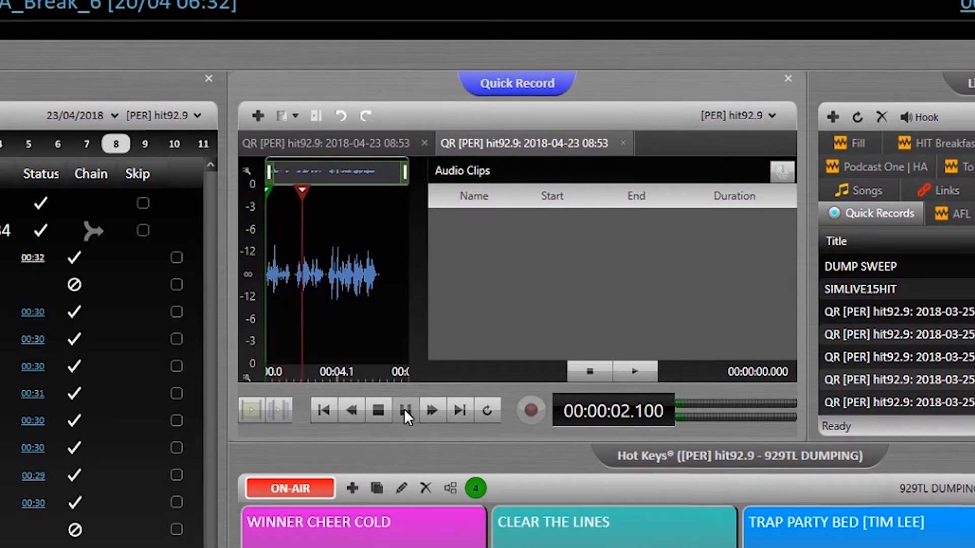